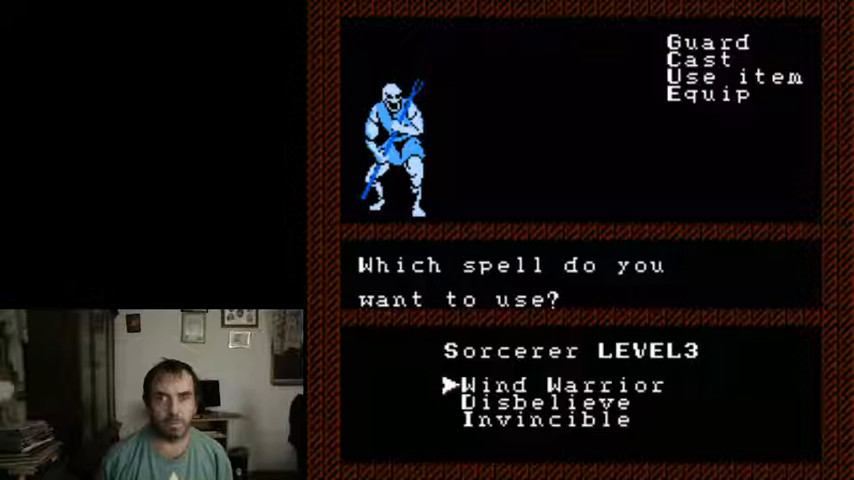
Step: Move the cursor down the sorcerer's spell list to pick a spell and end the skeleton fight
key("down")
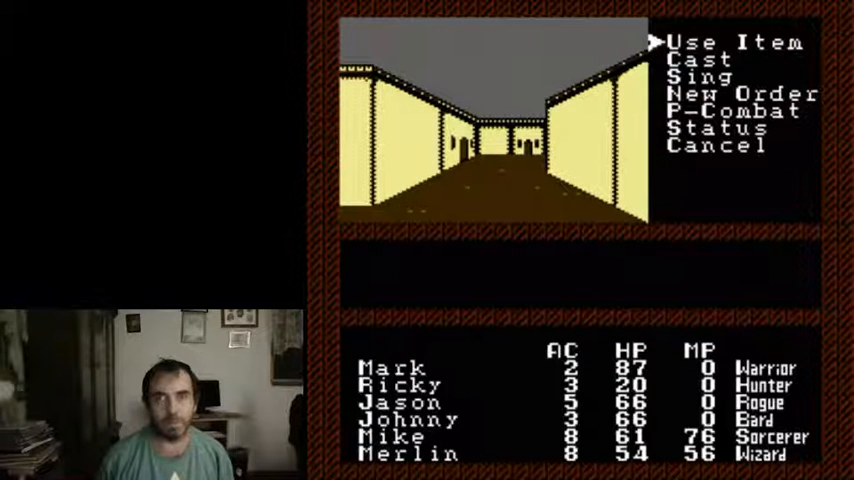
Step: Cancel the party command menu so the Skara Brae automap appears beside the corridor
key("down")
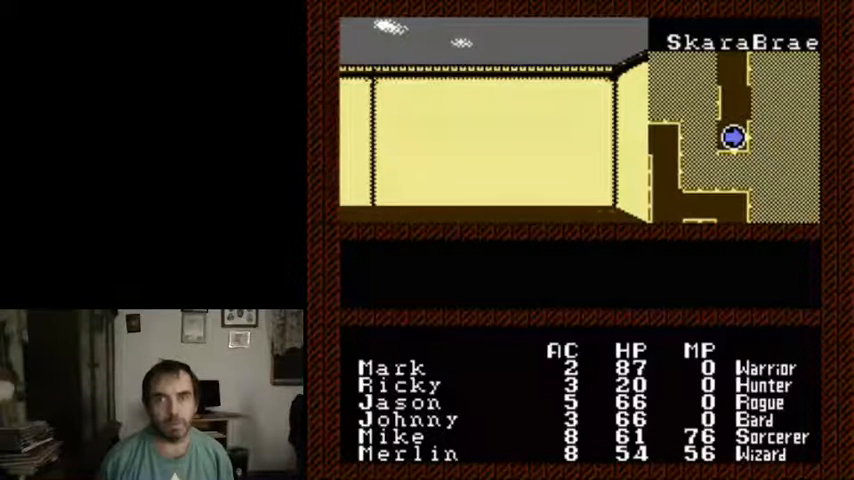
Step: Walk the party up the street into the Adventurers' Guild, restoring everyone's HP and MP
key("Up")
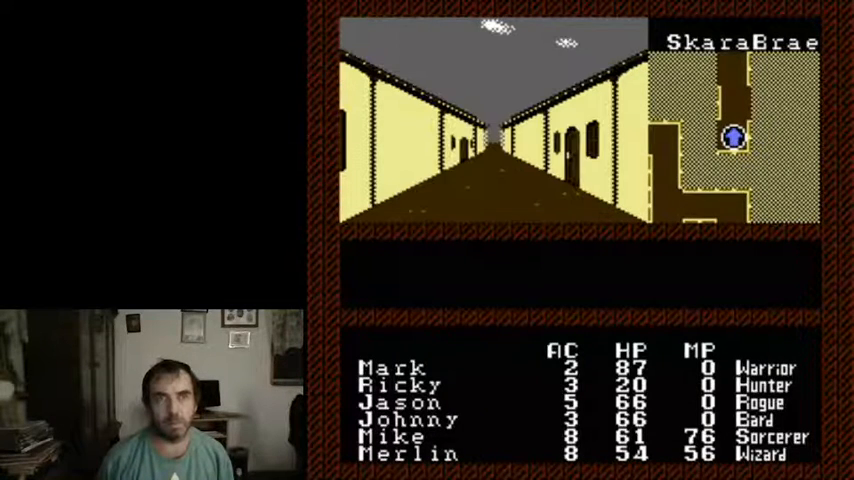
key("Up")
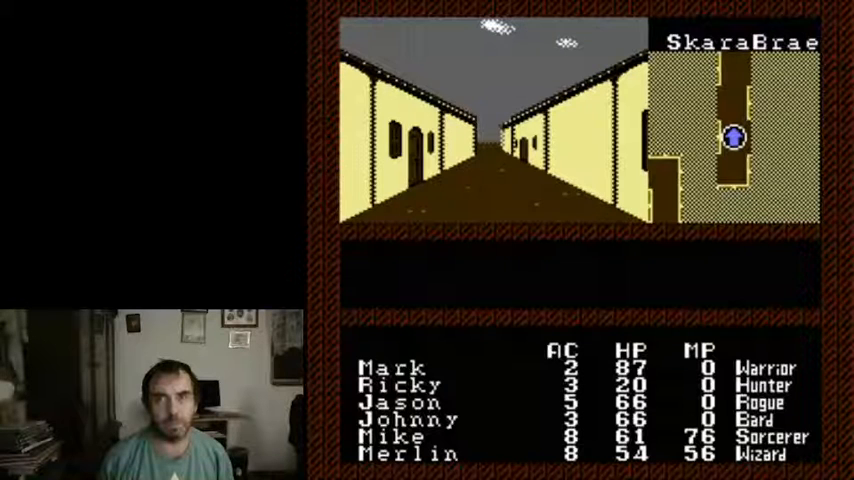
key("Up")
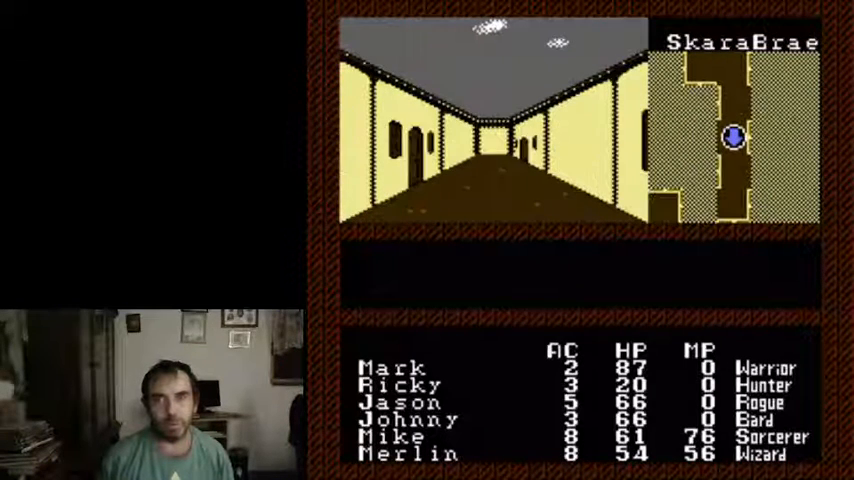
key("Up")
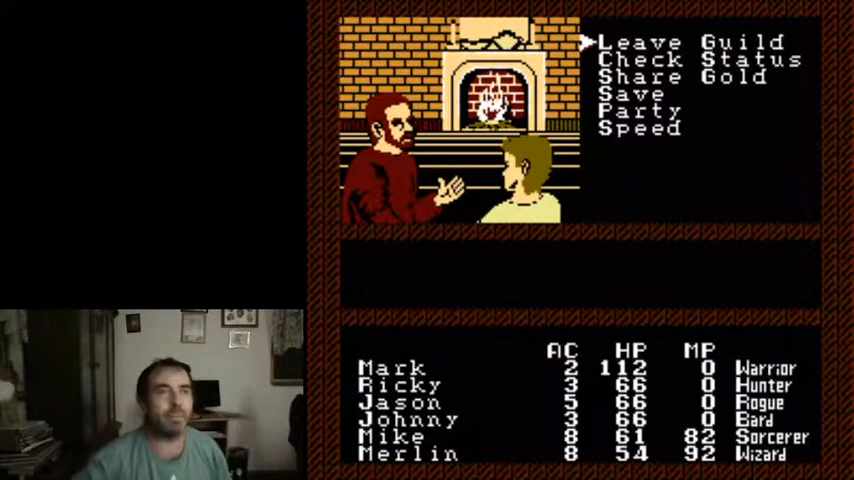
mouse_move(335, 15)
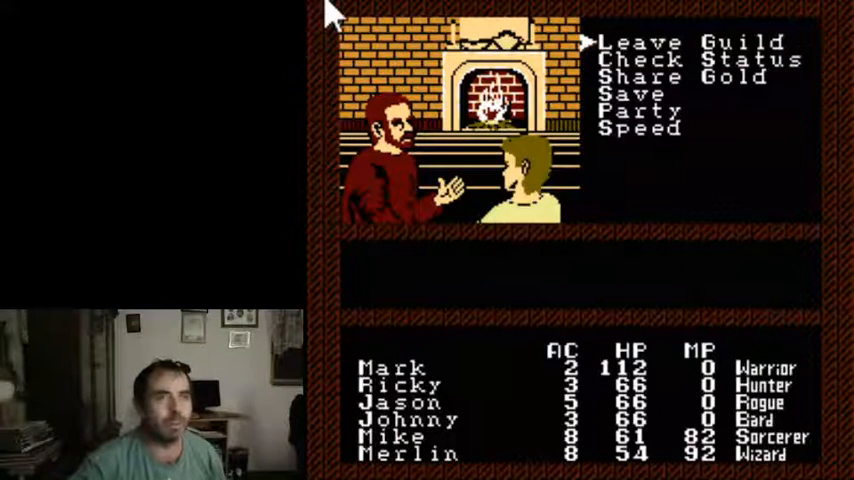
mouse_move(320, 155)
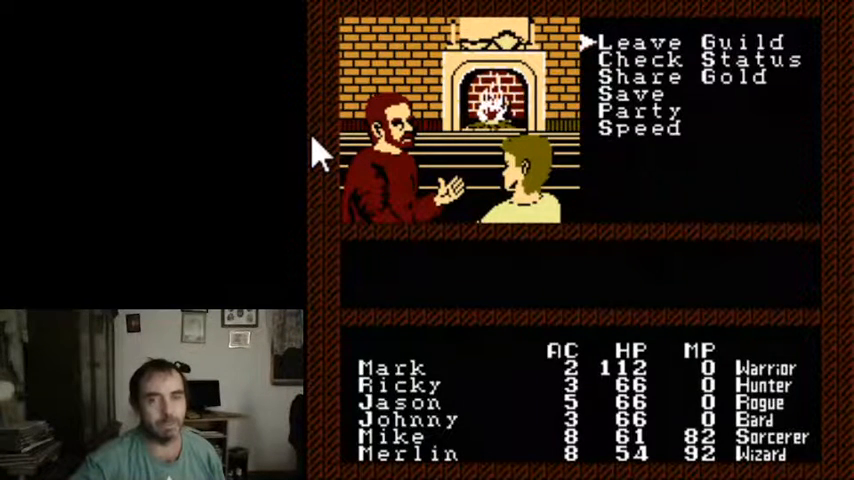
mouse_move(360, 280)
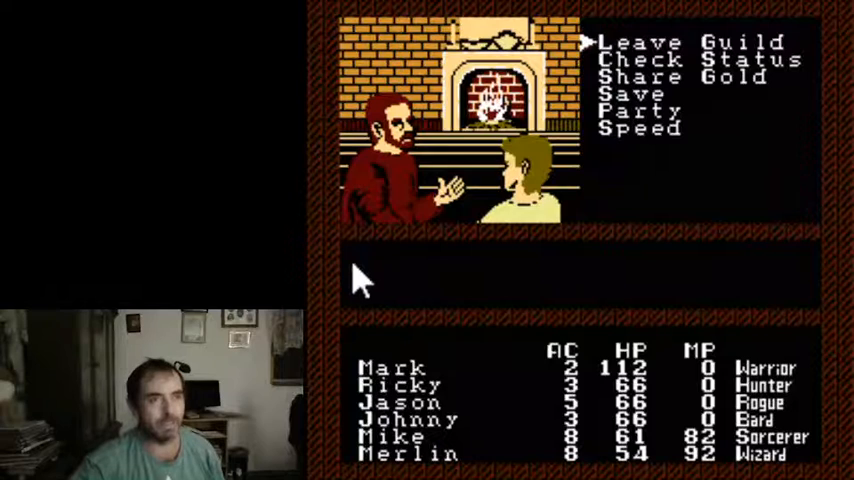
mouse_move(400, 235)
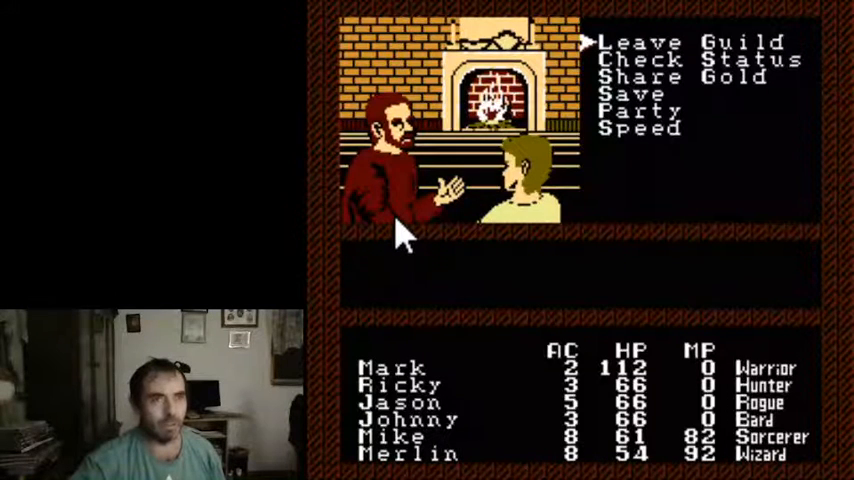
mouse_move(400, 255)
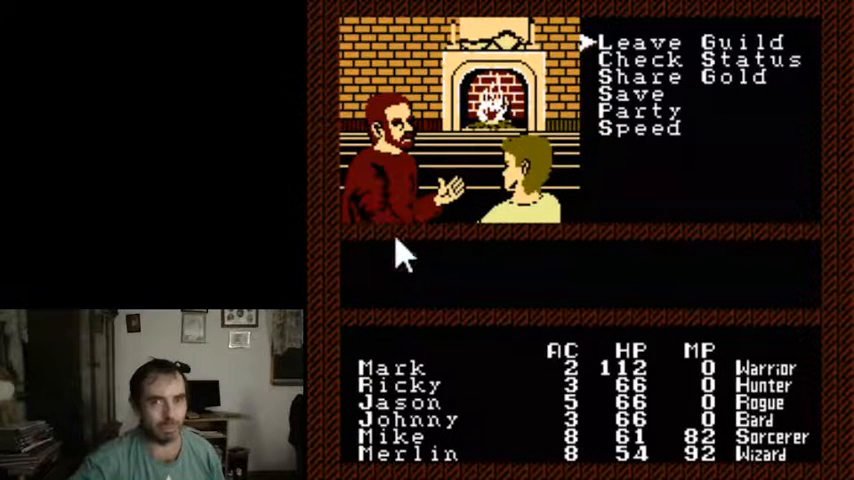
mouse_move(585, 240)
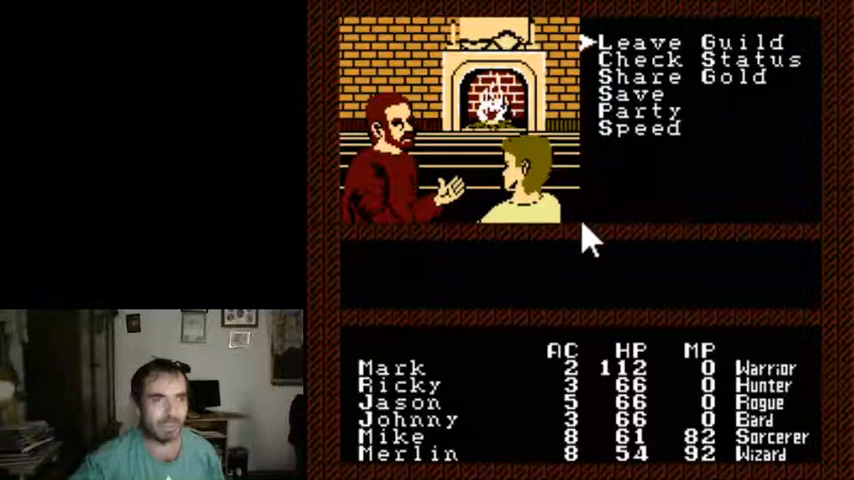
mouse_move(755, 335)
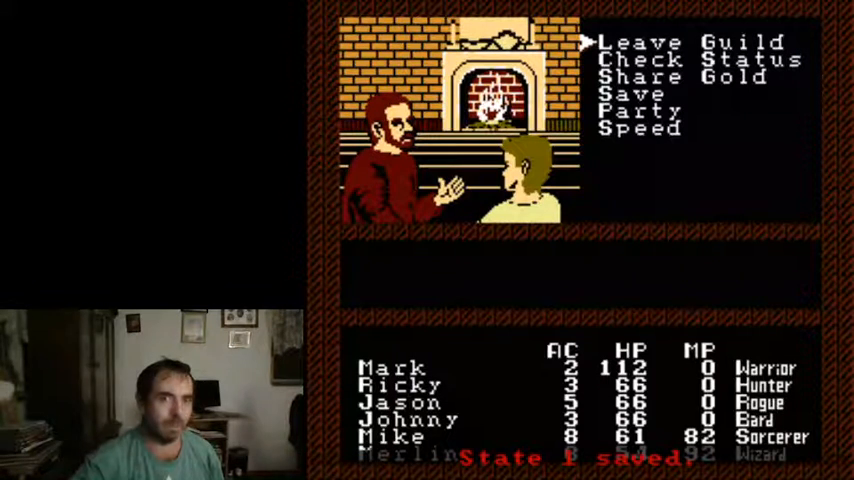
mouse_move(515, 415)
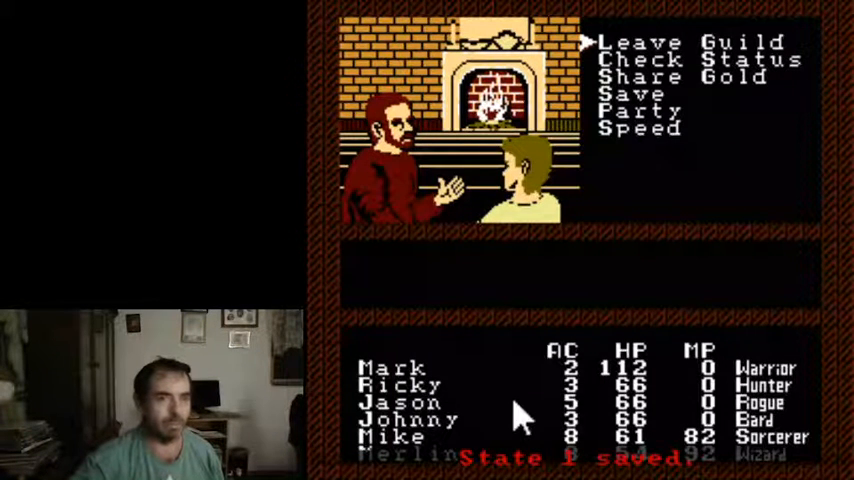